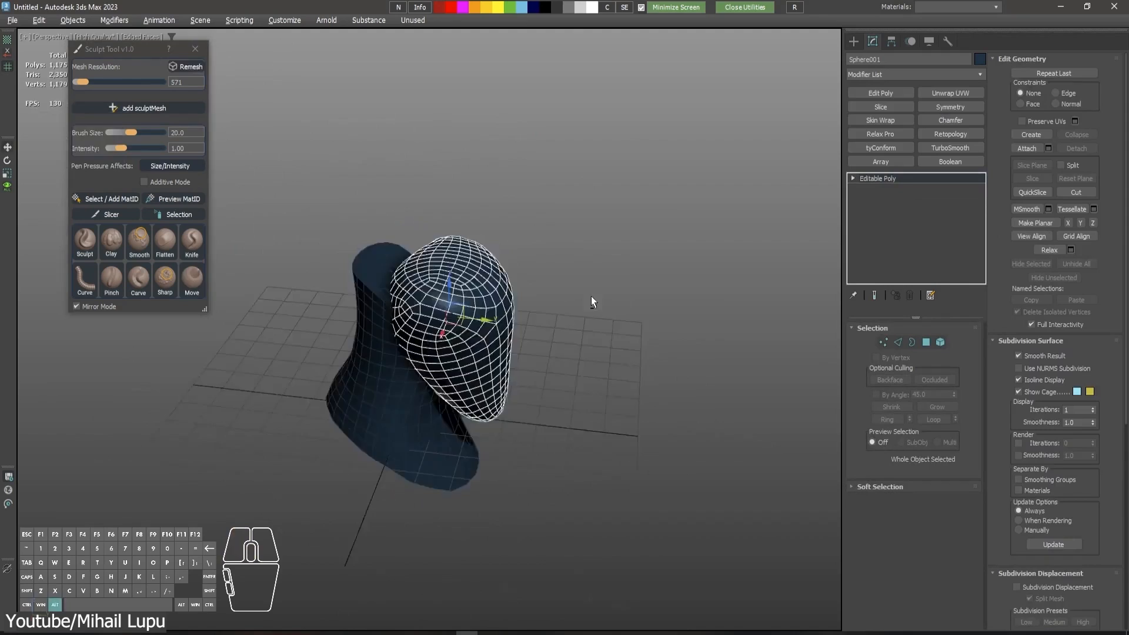
- Shape and smooth the rounded cap on the bust with Sculpt Tool brushes
click(191, 281)
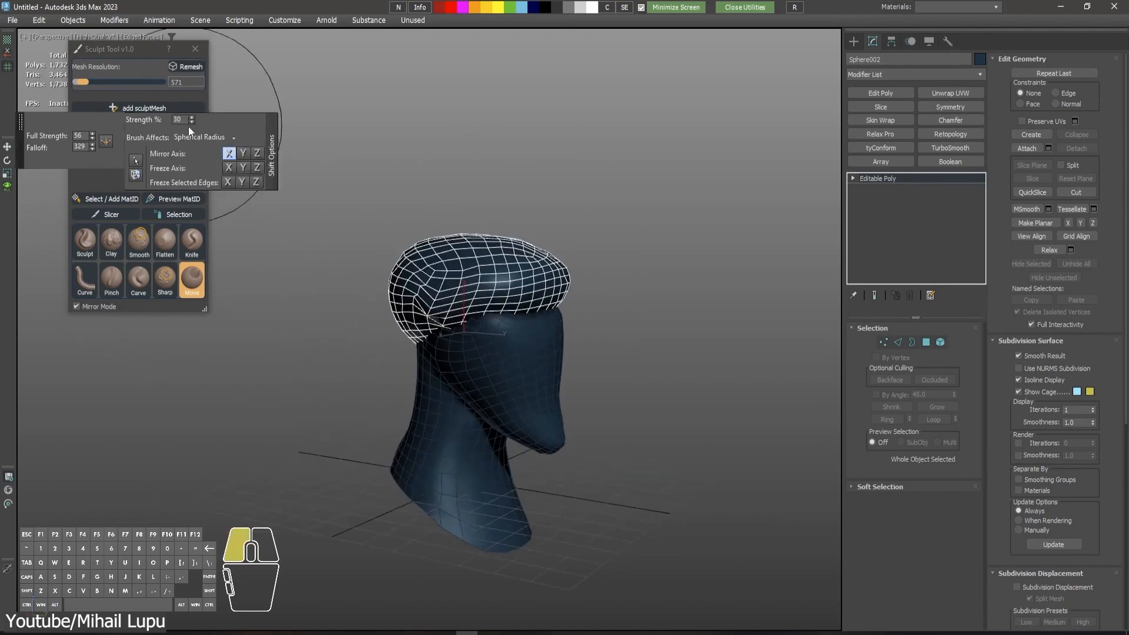
click(138, 242)
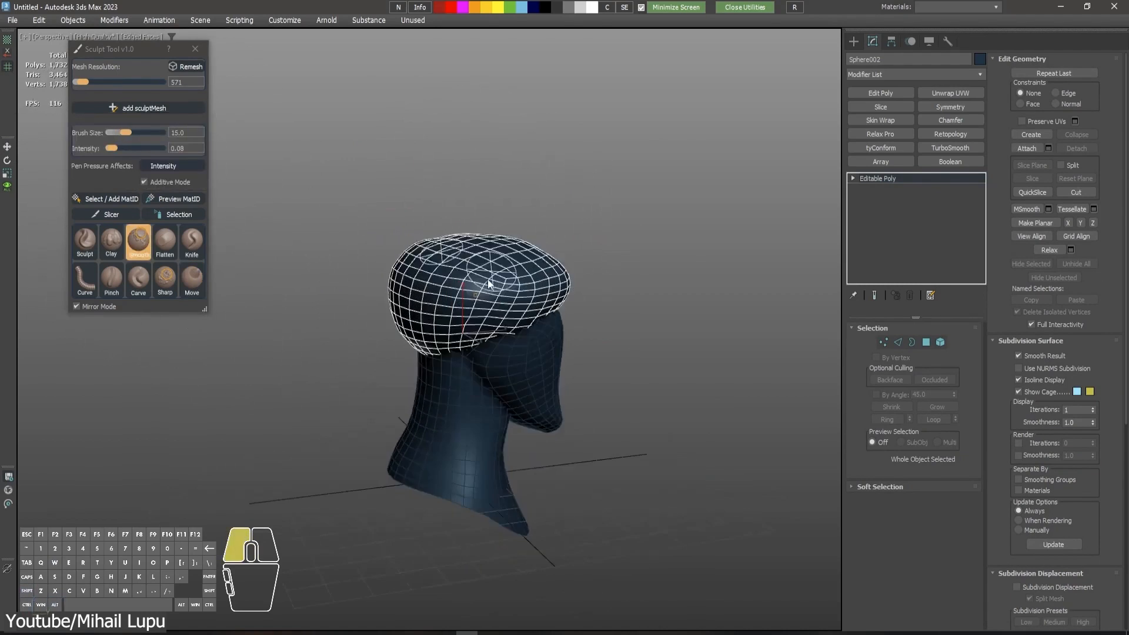
click(191, 280)
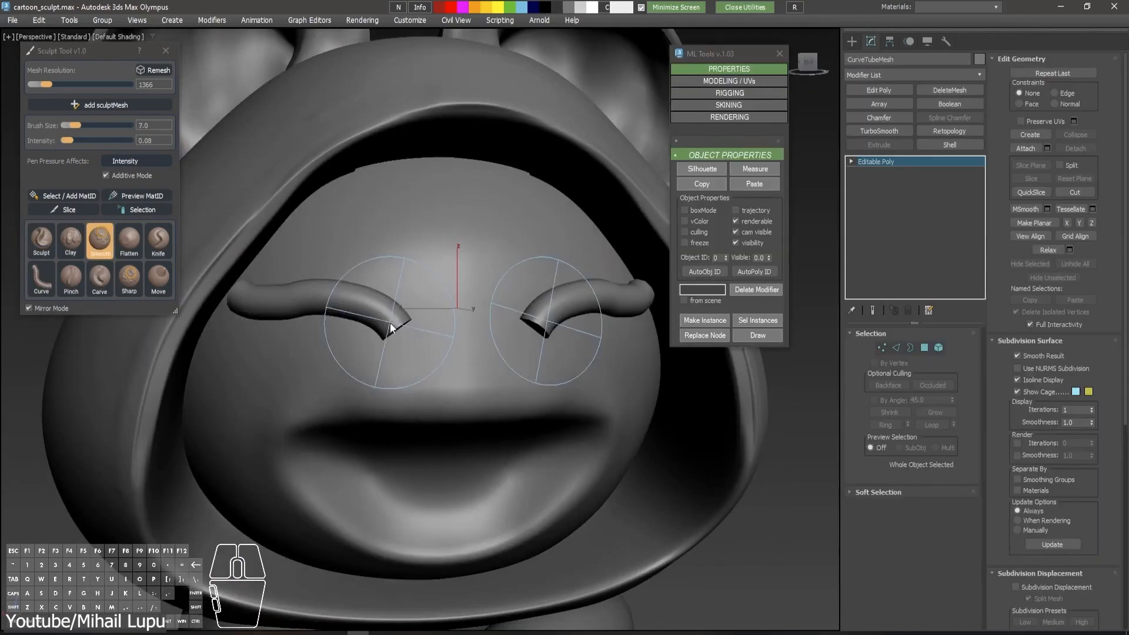
- Smooth the cartoon character's eyebrow shapes with Sculpt Tool's Smooth brush
click(159, 279)
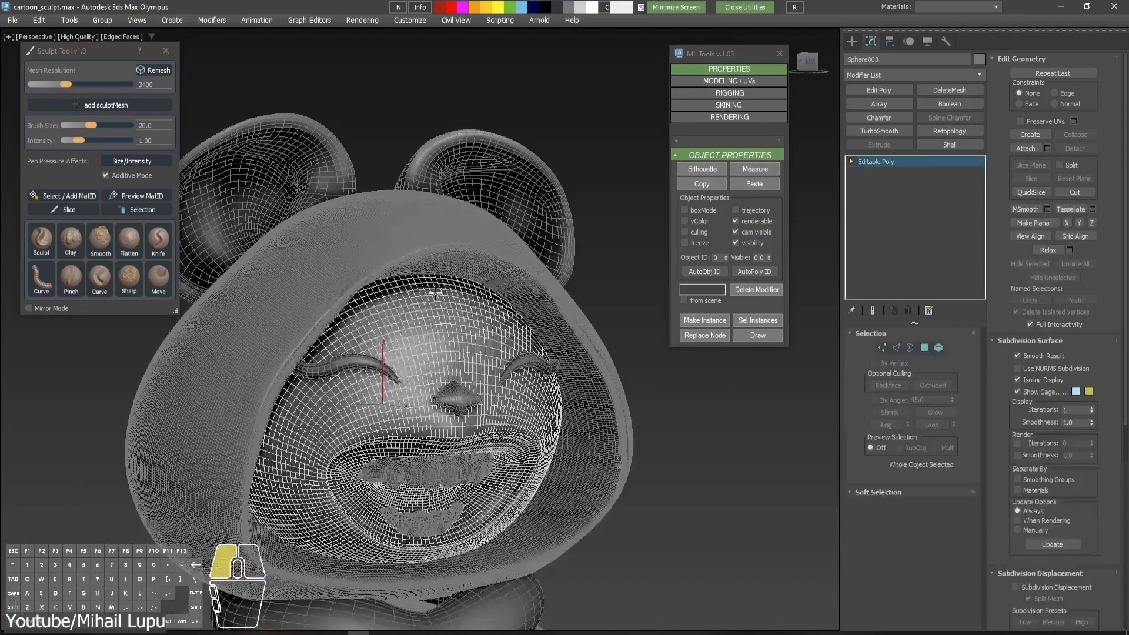
click(158, 279)
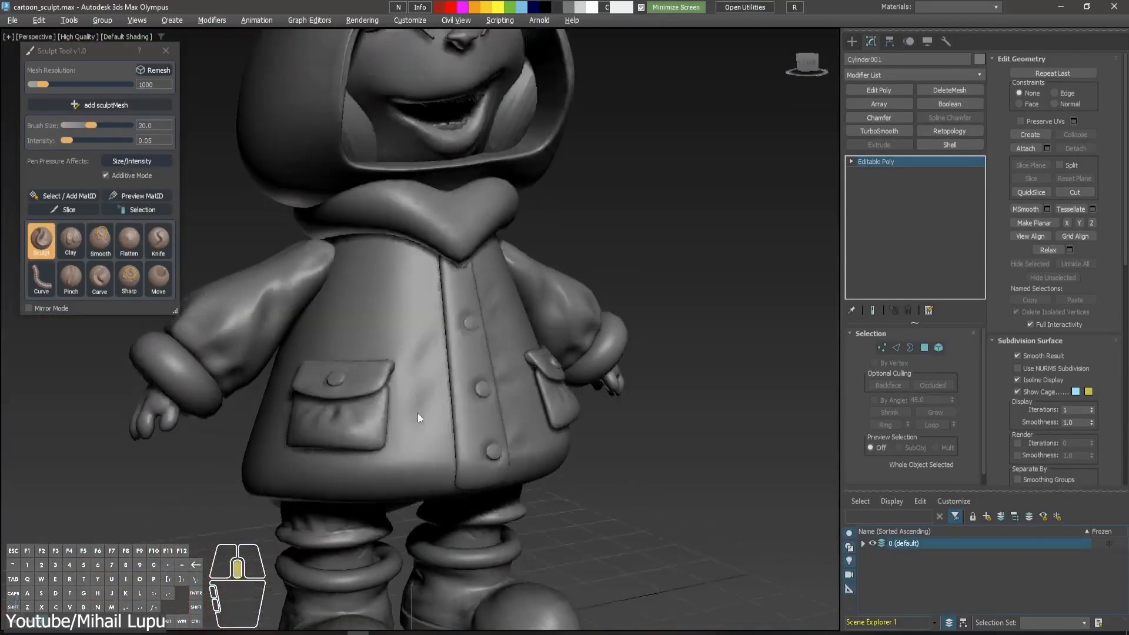
- Carve a fold line into the character's coat with the Sculpt brush
click(71, 278)
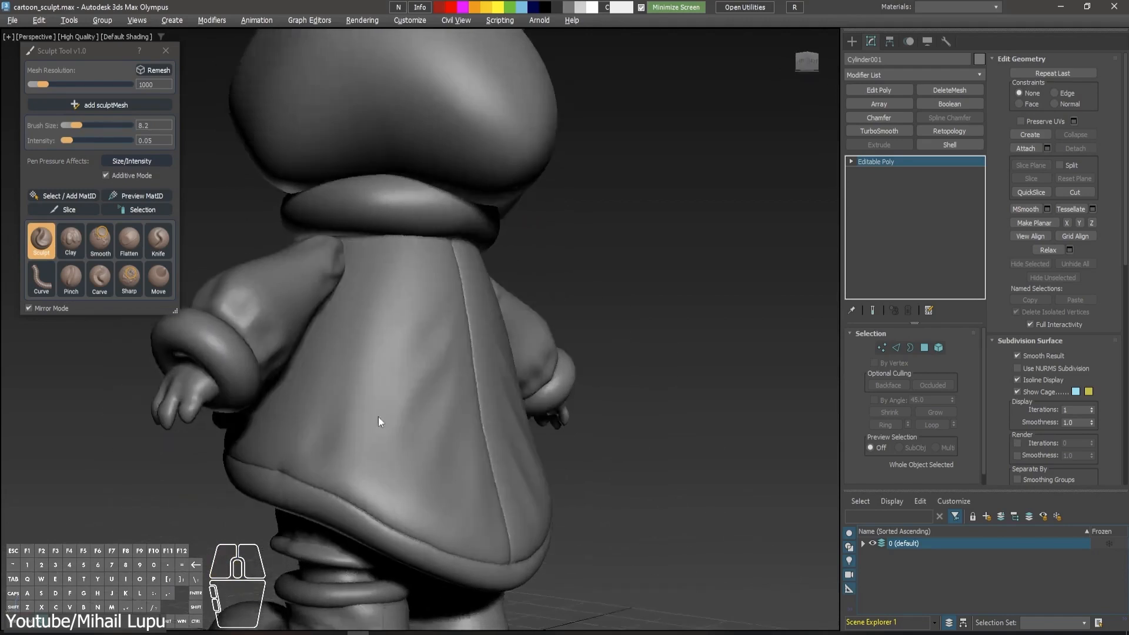
drag(379, 421, 394, 355)
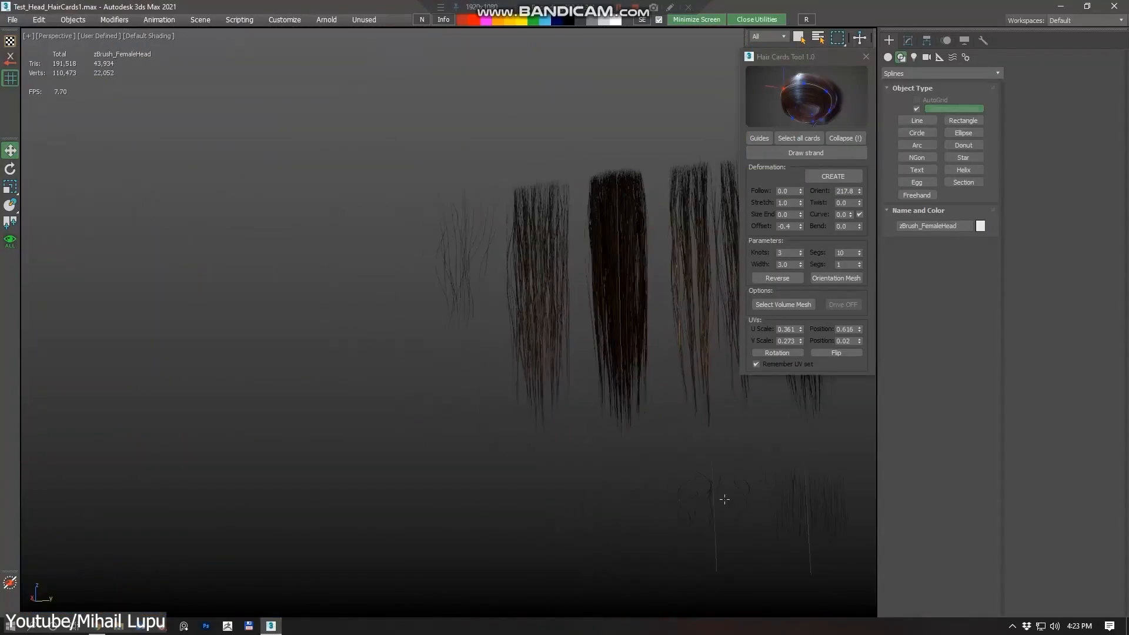
- Create a hair card over the dark strand and tick Remember UV set
click(916, 194)
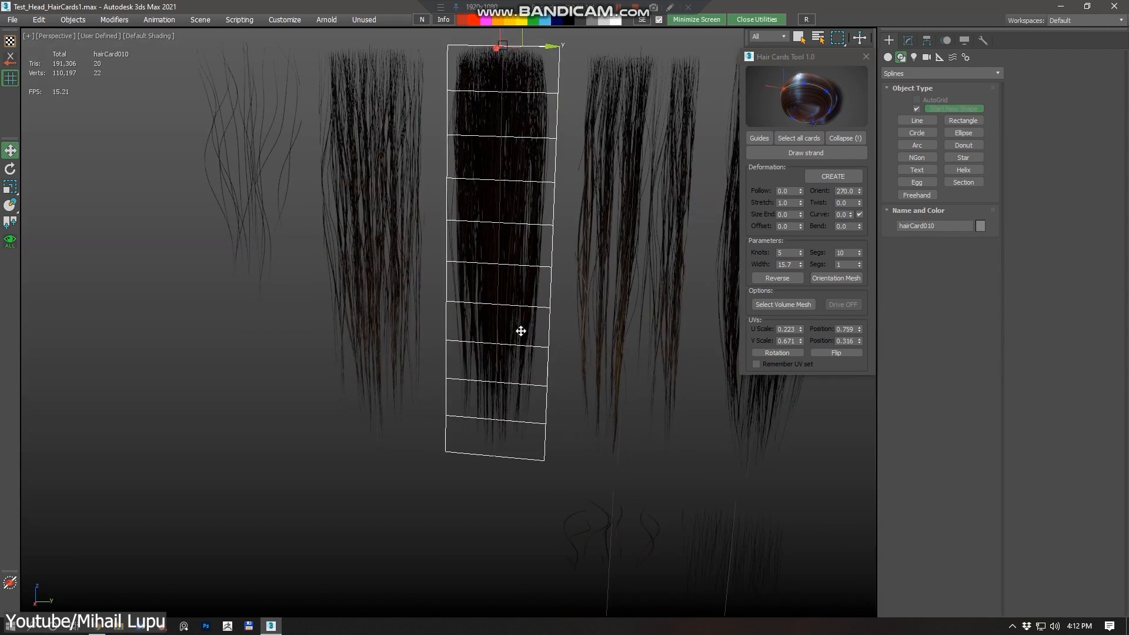
click(755, 363)
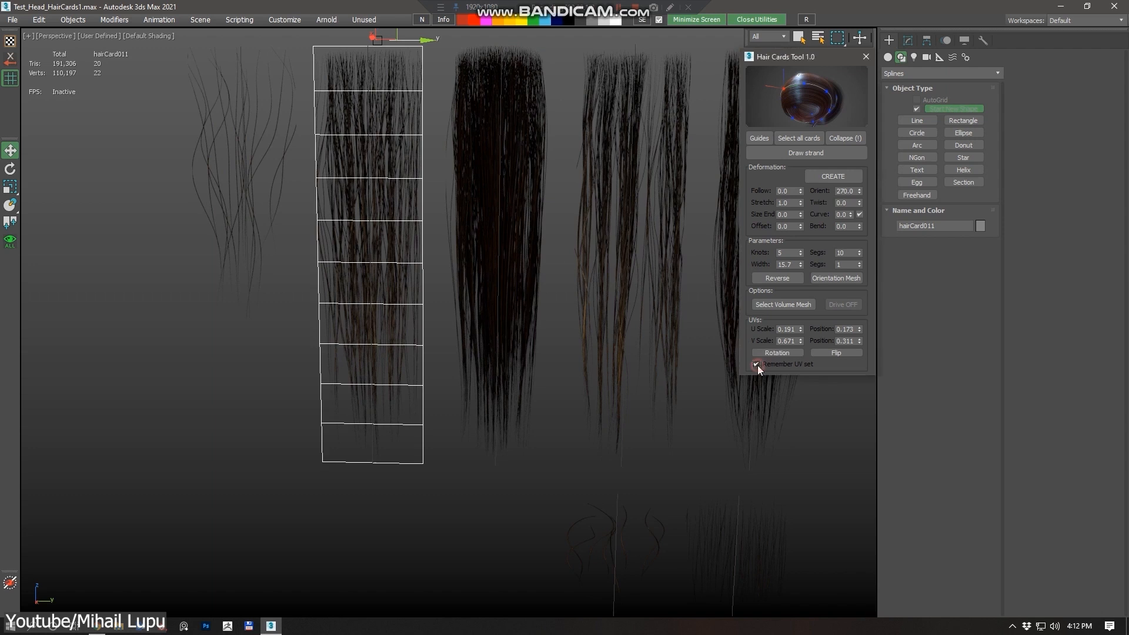
click(806, 152)
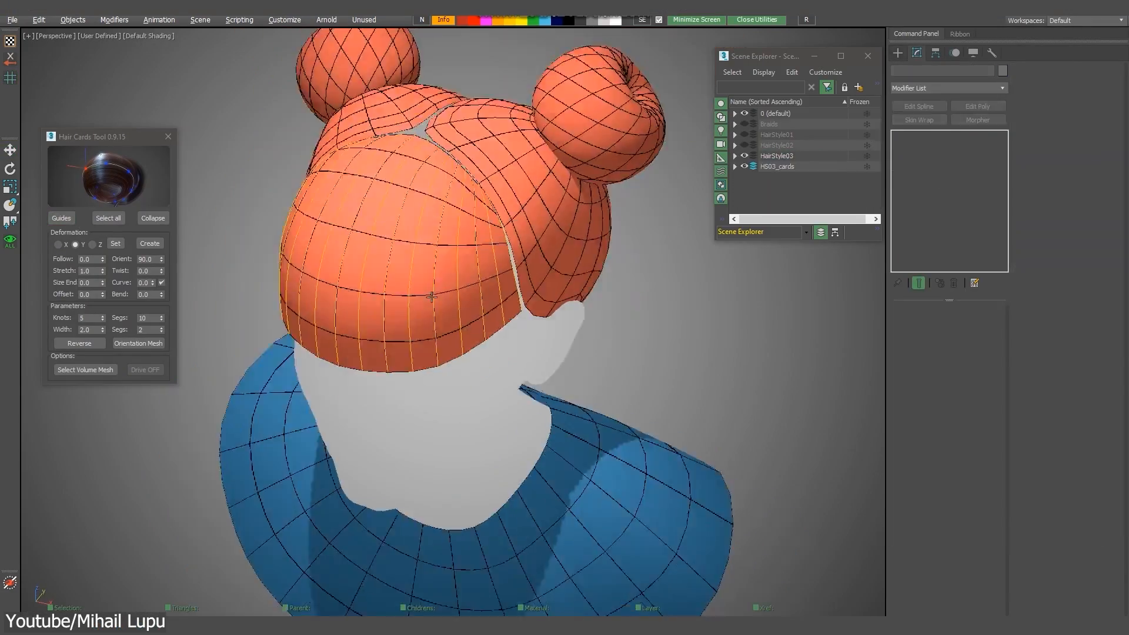
- Apply Hair Cards Tool's Guides and Create to the orange bun hairstyle
click(108, 218)
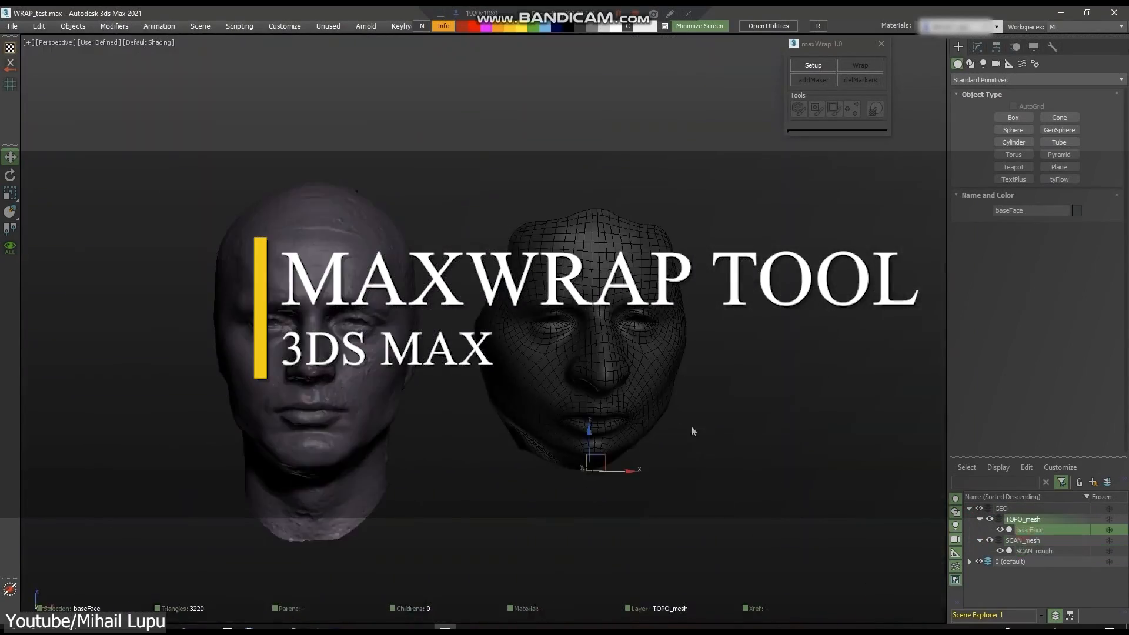
- Select both head meshes, begin the maxWrap marker setup, and frame both heads
click(812, 66)
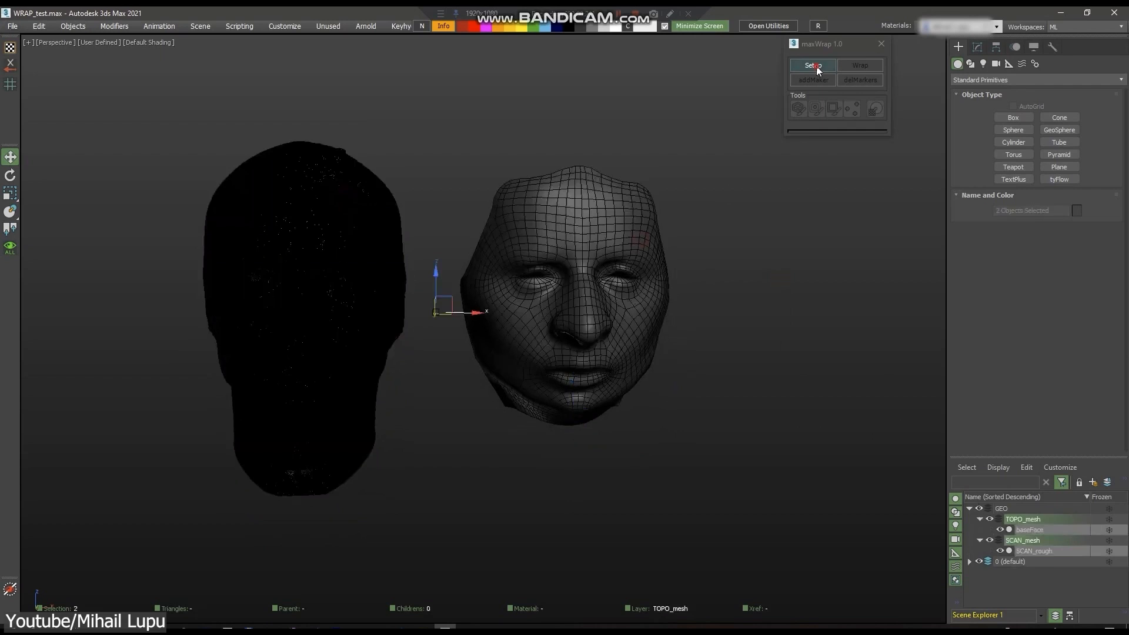
click(813, 80)
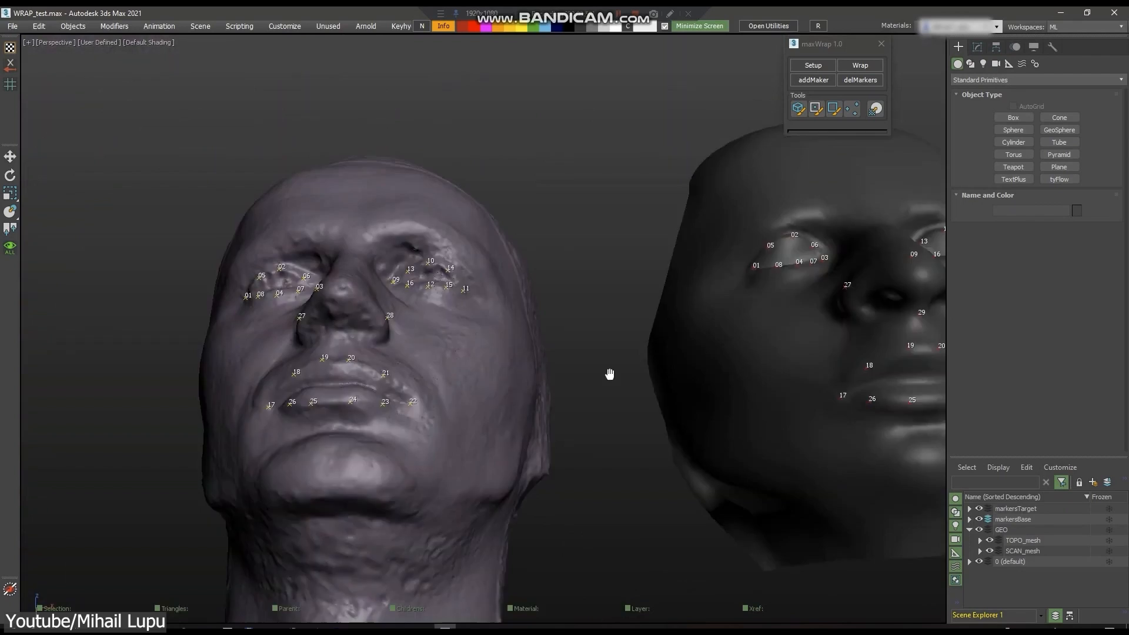
drag(609, 374, 253, 311)
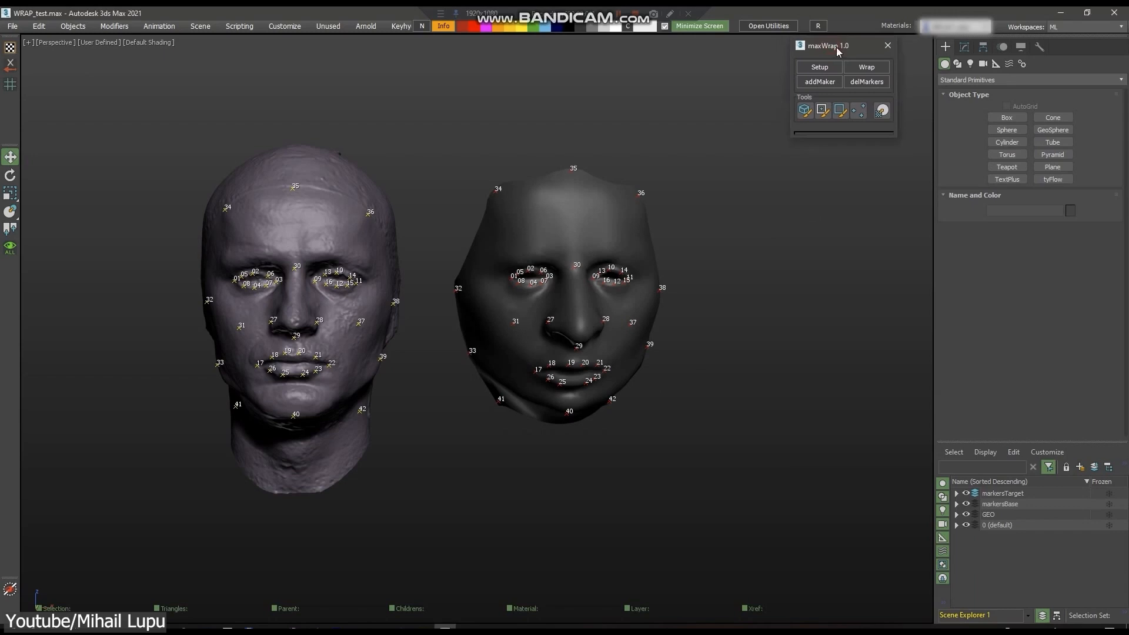
- Run maxWrap's Wrap to fit the base face mesh onto the scan
click(863, 67)
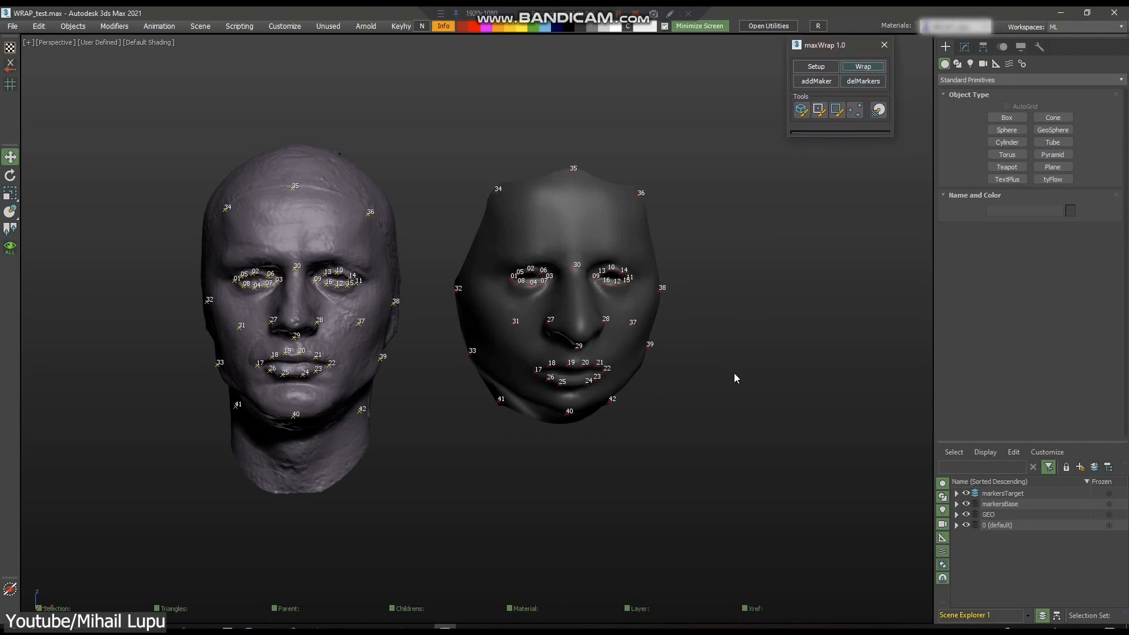
click(863, 66)
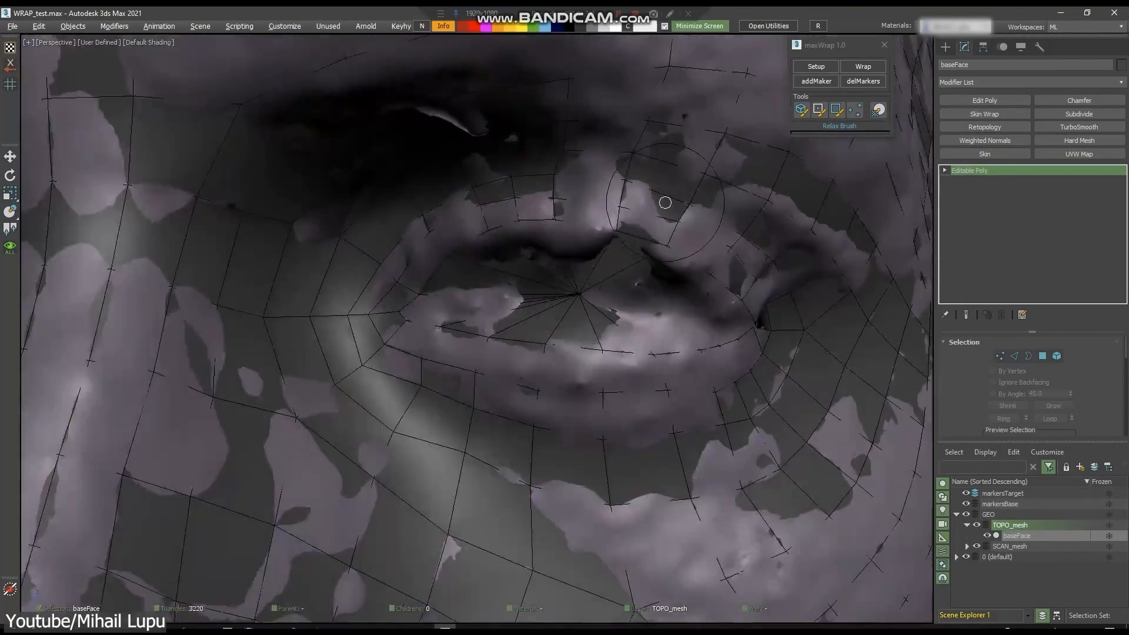
scroll(down, 3)
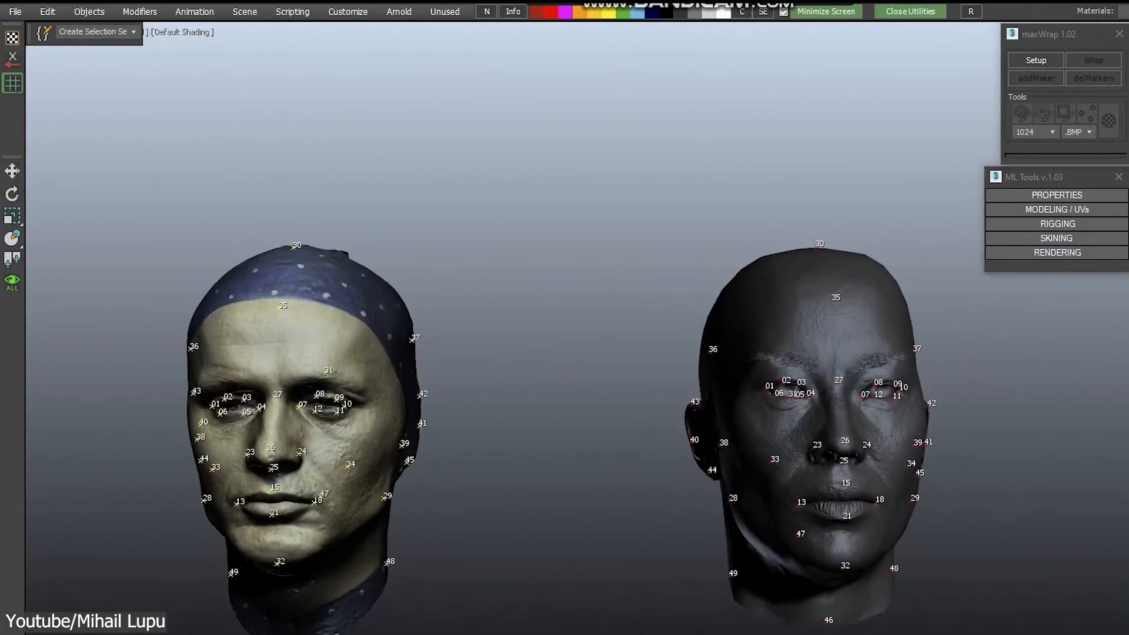
- Open ML Tools properties, run Wrap in maxWrap 1.02, and accept the no-undo warning
click(1056, 194)
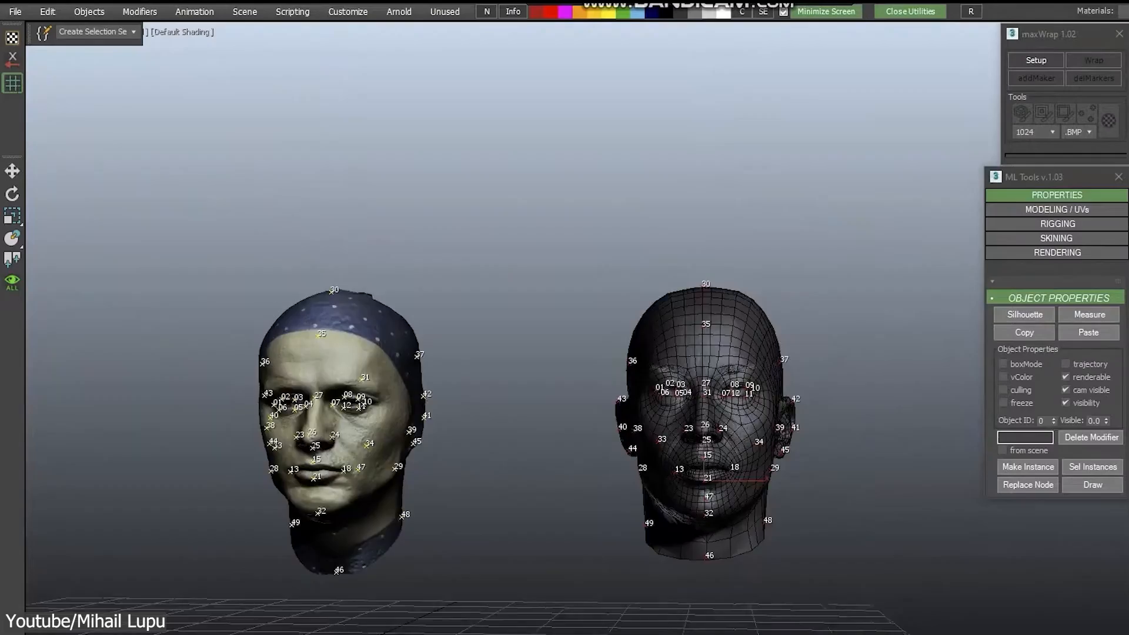
click(1092, 61)
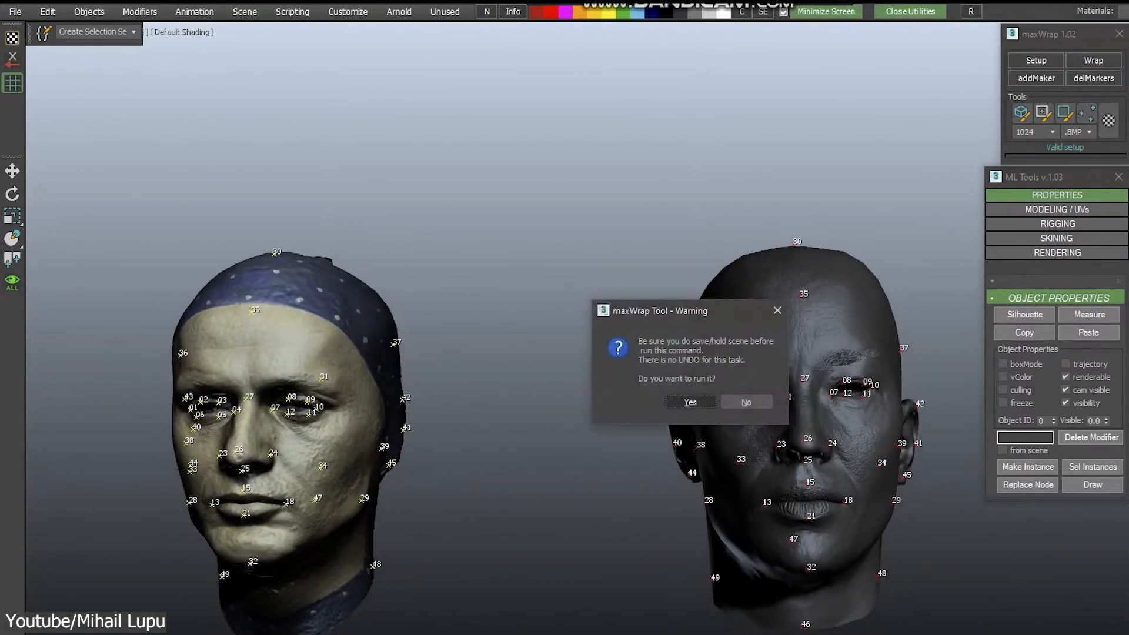
click(690, 401)
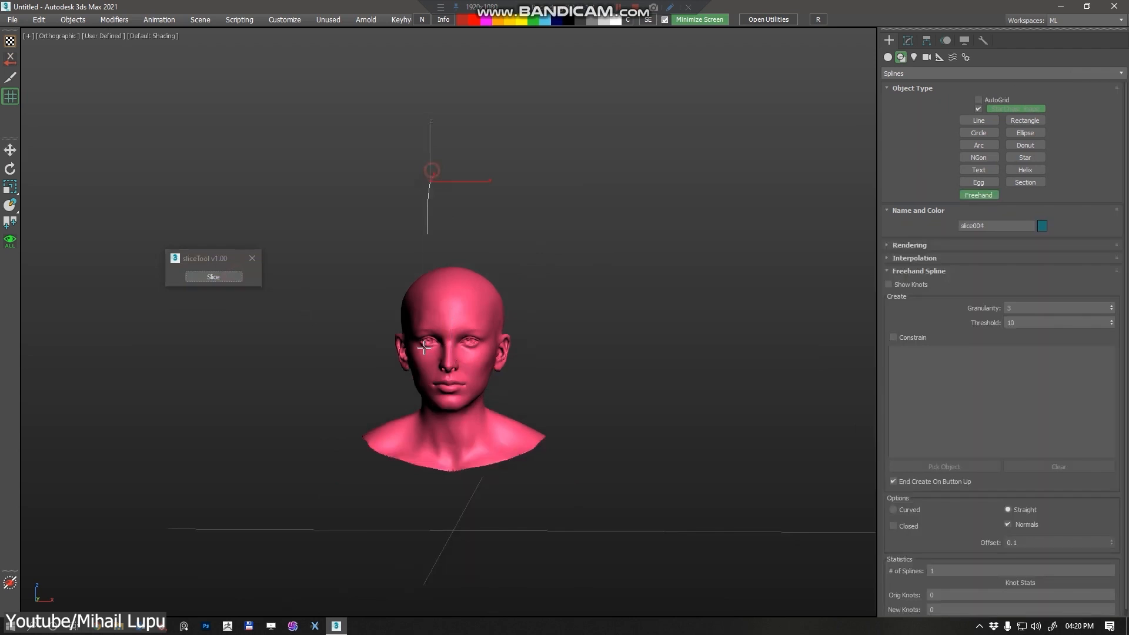
- Slice the female head with sliceTool along freehand cut lines drawn across the face
click(213, 277)
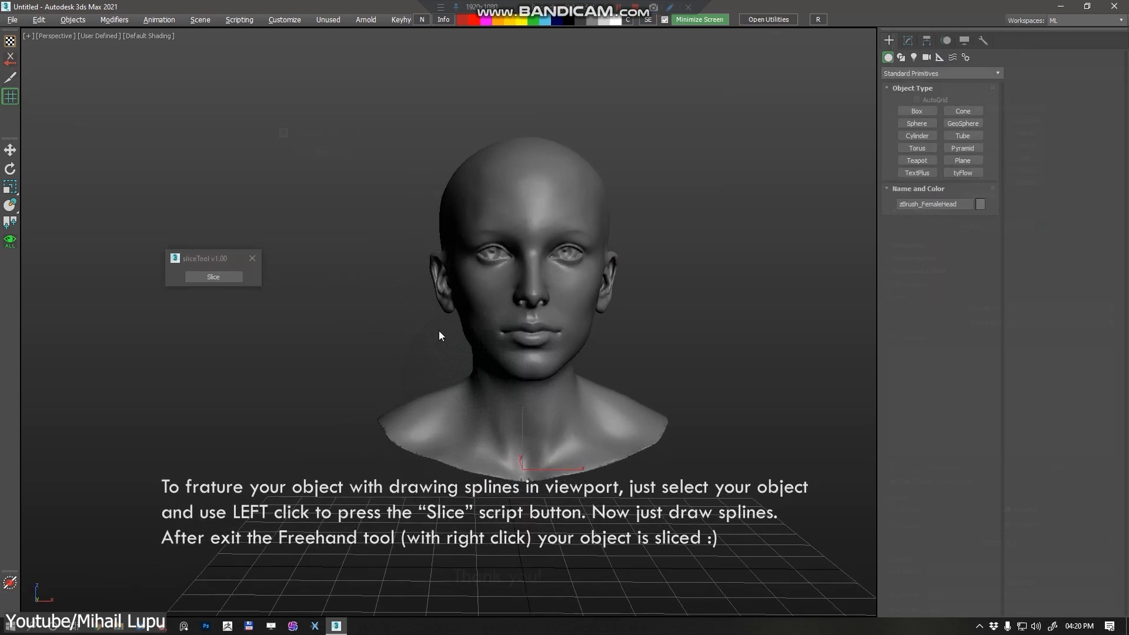
click(213, 276)
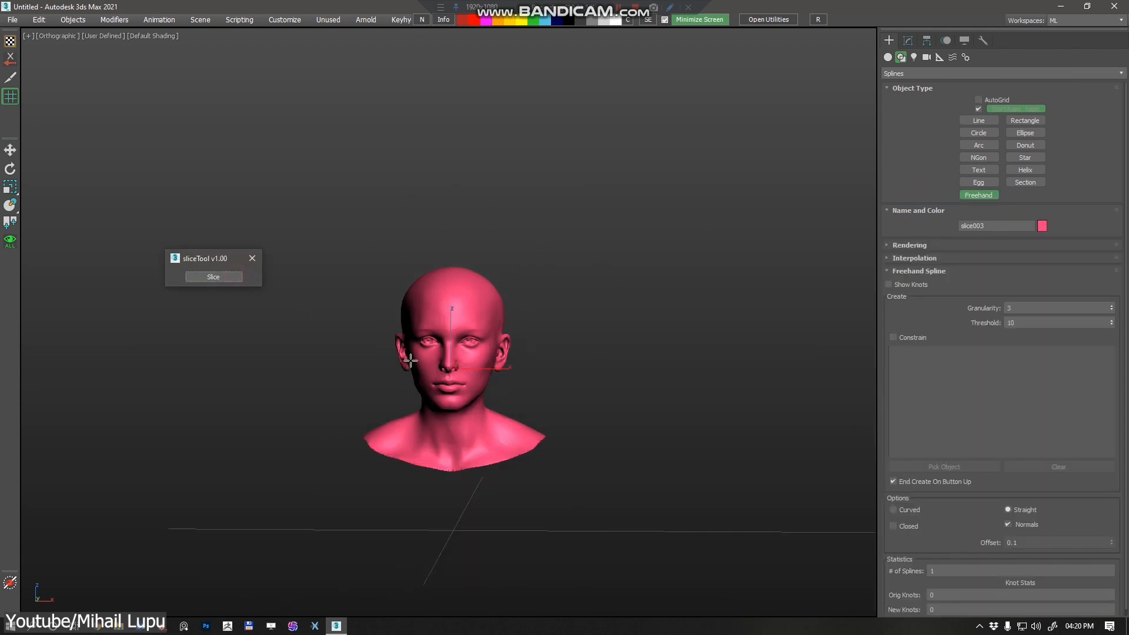
click(213, 276)
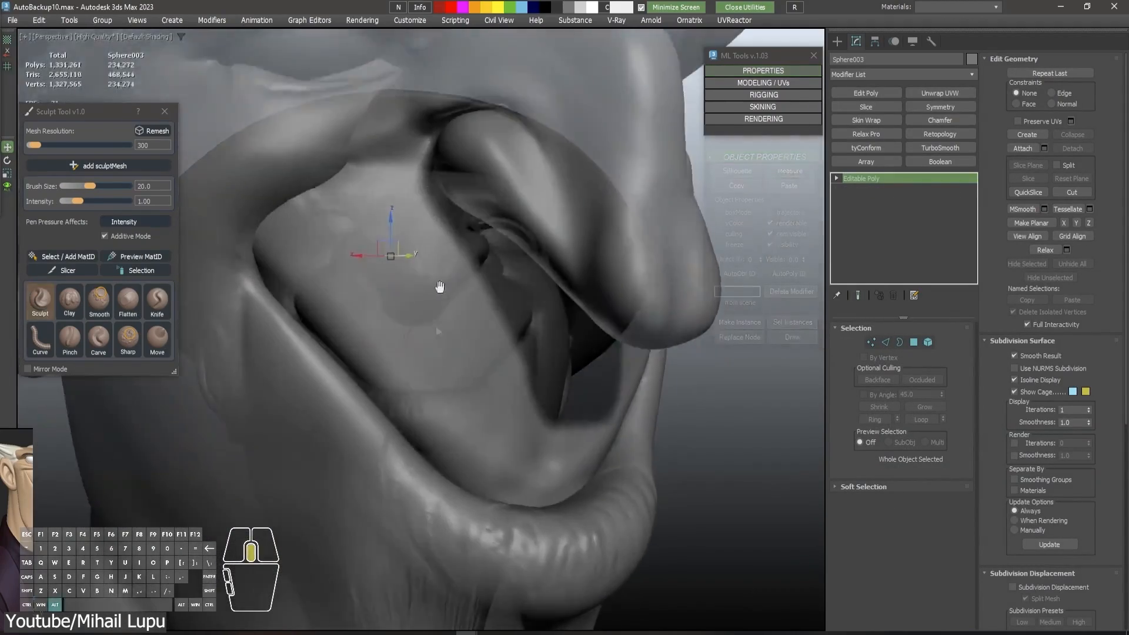
- Switch Sculpt Tool to the Carve brush for fine grooves
click(98, 340)
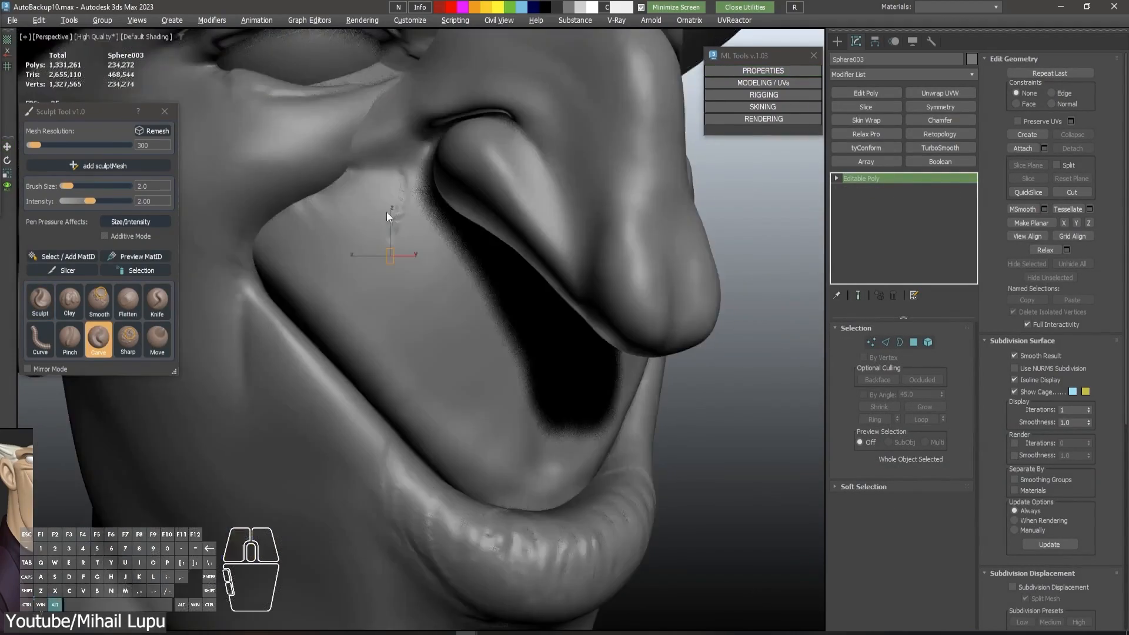